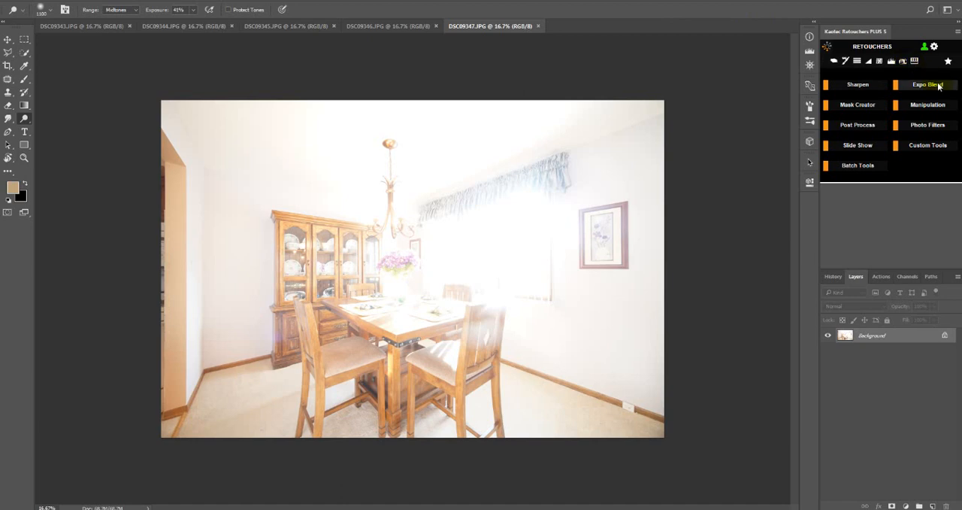
Bring up the Expo Blend section of the Retouchers panel over the stacked exposures
{"action": "left_click", "coordinate": [927, 84]}
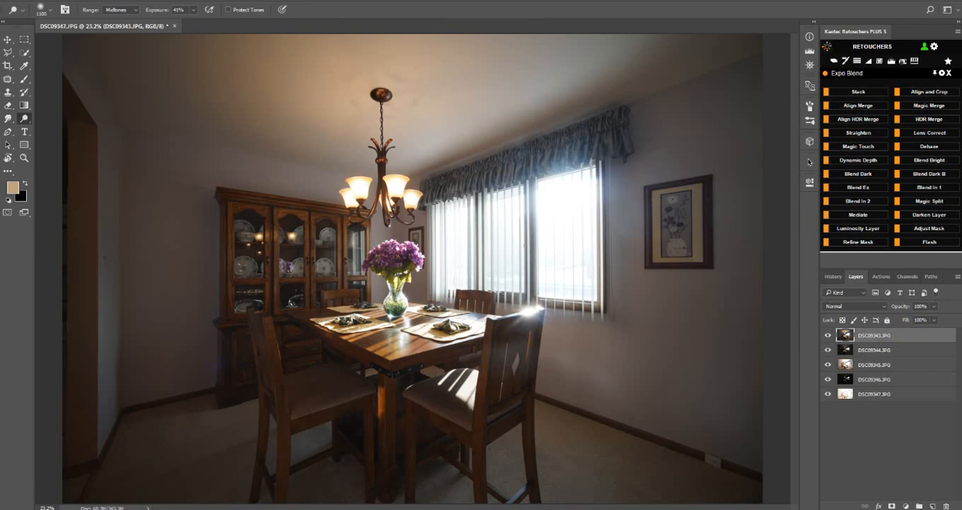
{"action": "mouse_move", "coordinate": [929, 119]}
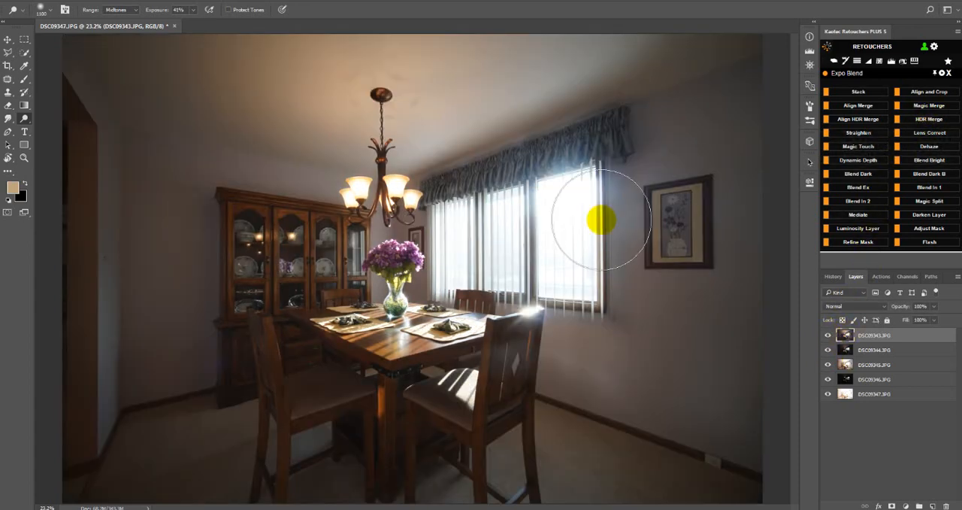
{"action": "mouse_move", "coordinate": [905, 160]}
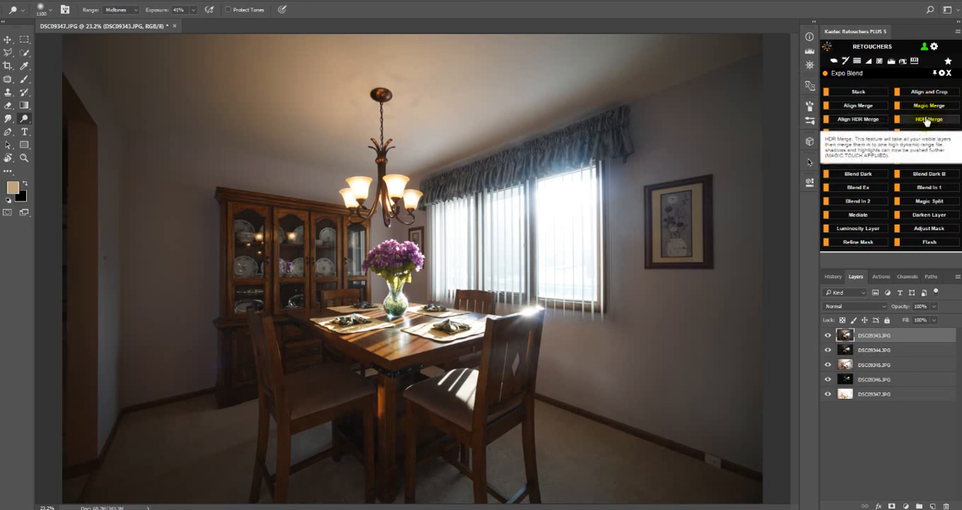
Run HDR Merge, then Magic Touch to add Dodge, Shadows and Highlights layers
{"action": "left_click", "coordinate": [928, 119]}
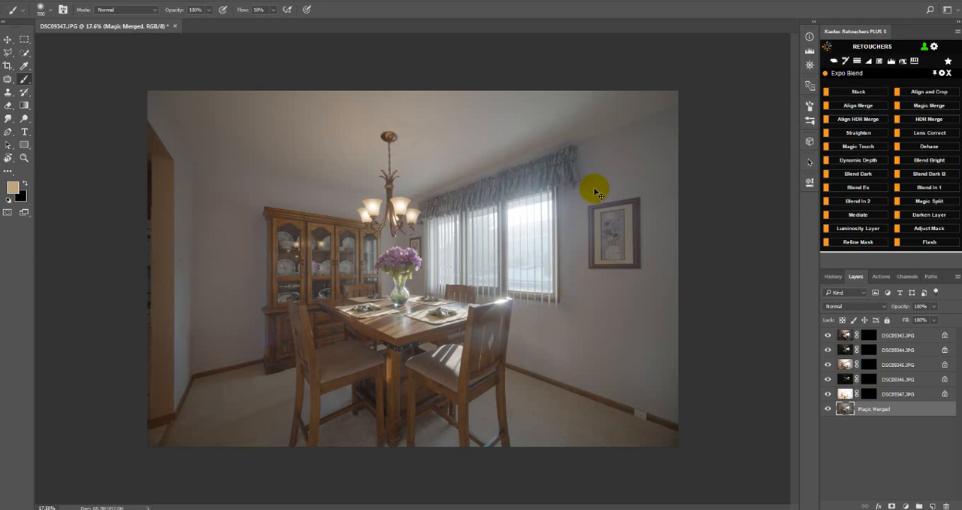
{"action": "mouse_move", "coordinate": [631, 282]}
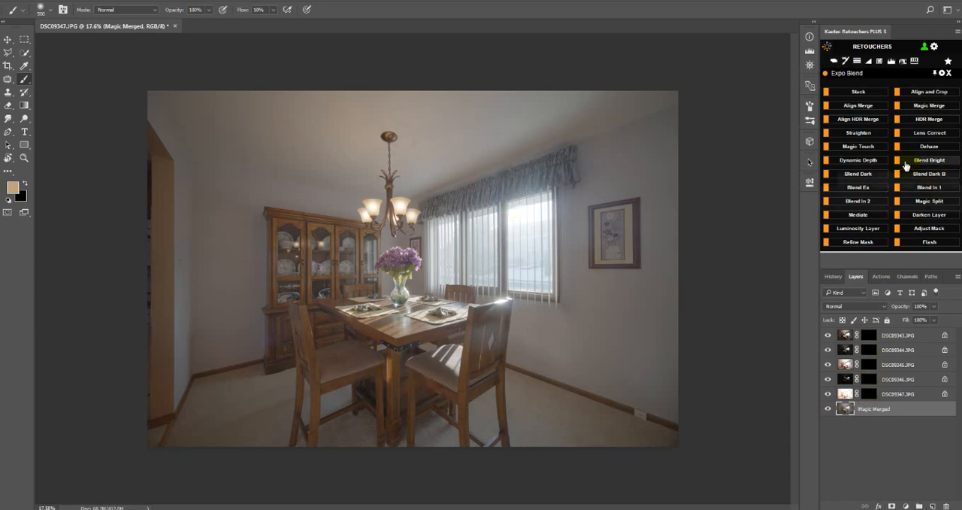
{"action": "mouse_move", "coordinate": [856, 146]}
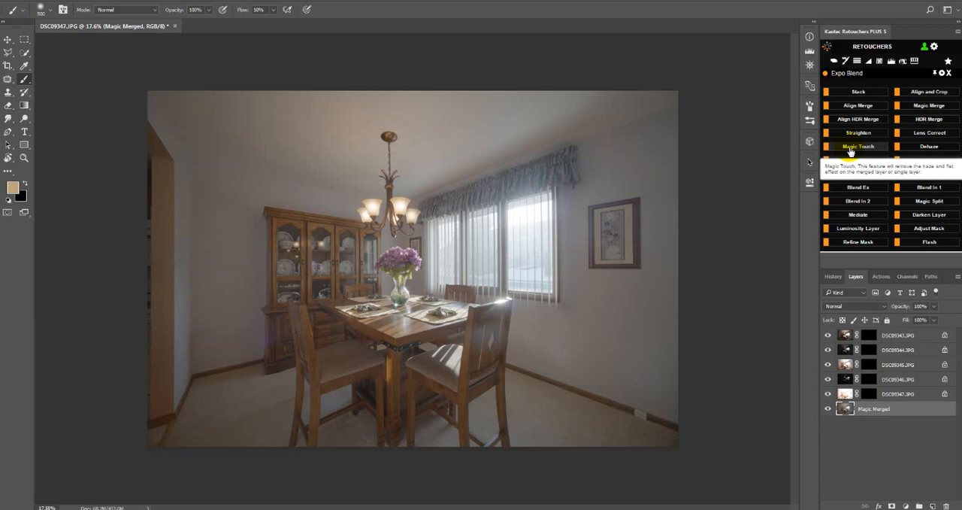
{"action": "left_click", "coordinate": [856, 146]}
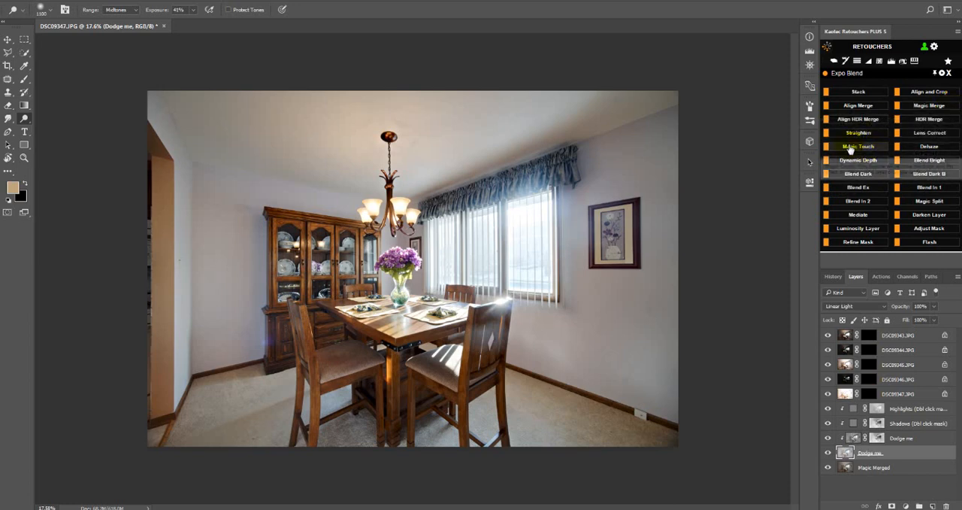
Step back in History to the unmerged stack, reshow the top layer and rerun HDR Merge
{"action": "left_click", "coordinate": [874, 408]}
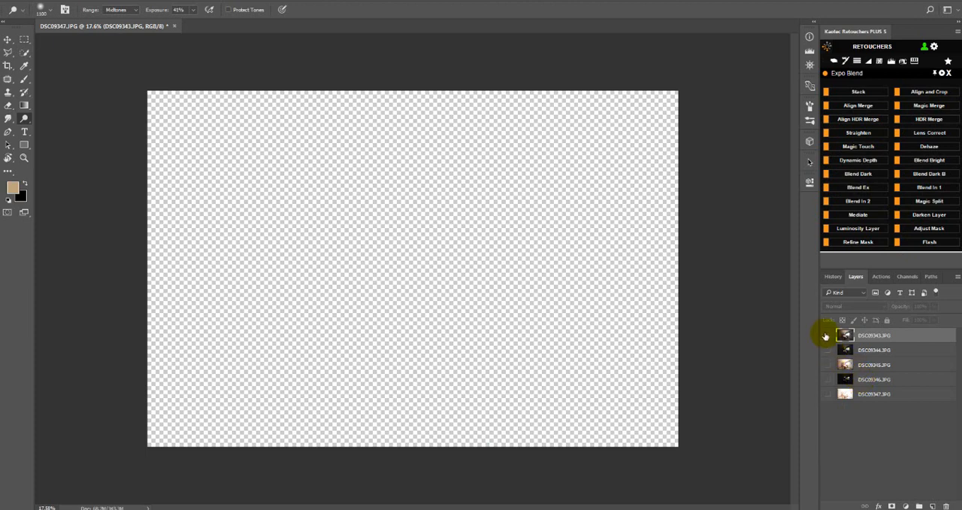
{"action": "left_click", "coordinate": [827, 337]}
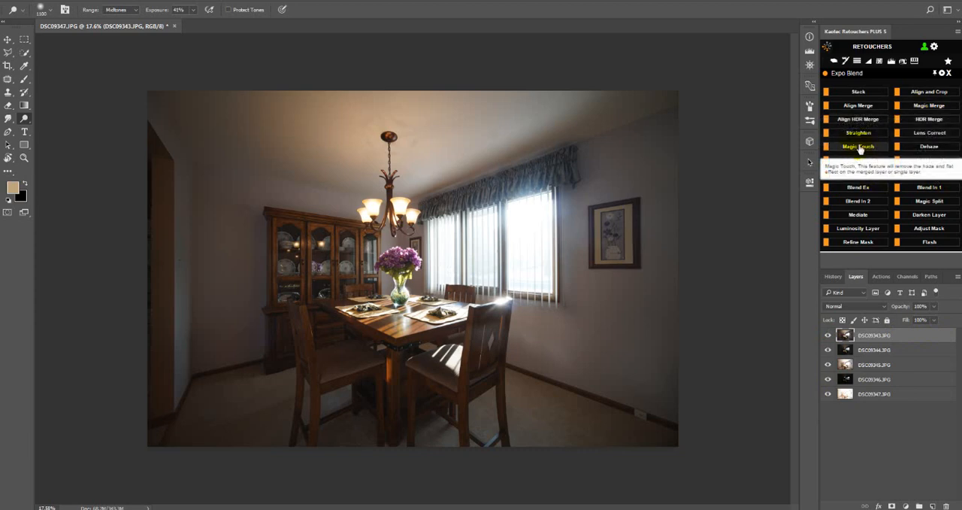
{"action": "left_click", "coordinate": [929, 119]}
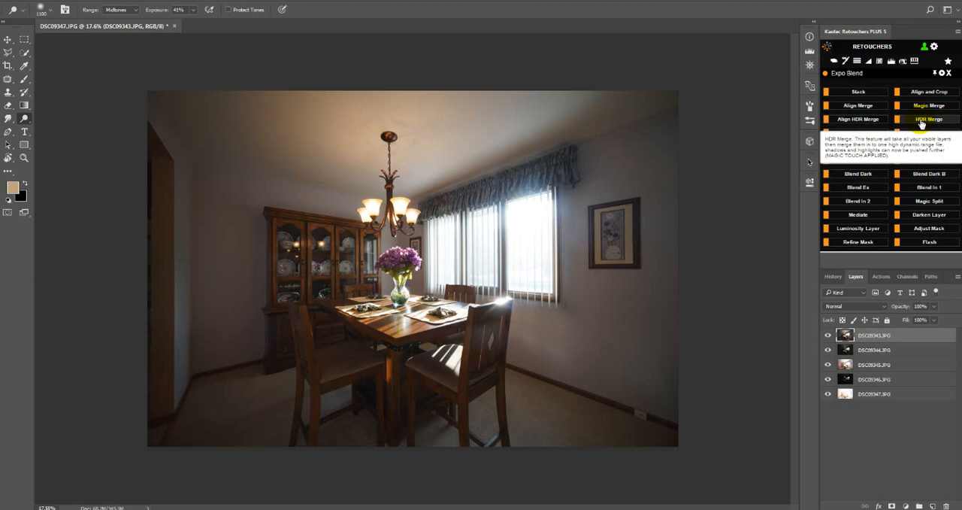
{"action": "left_click", "coordinate": [929, 118]}
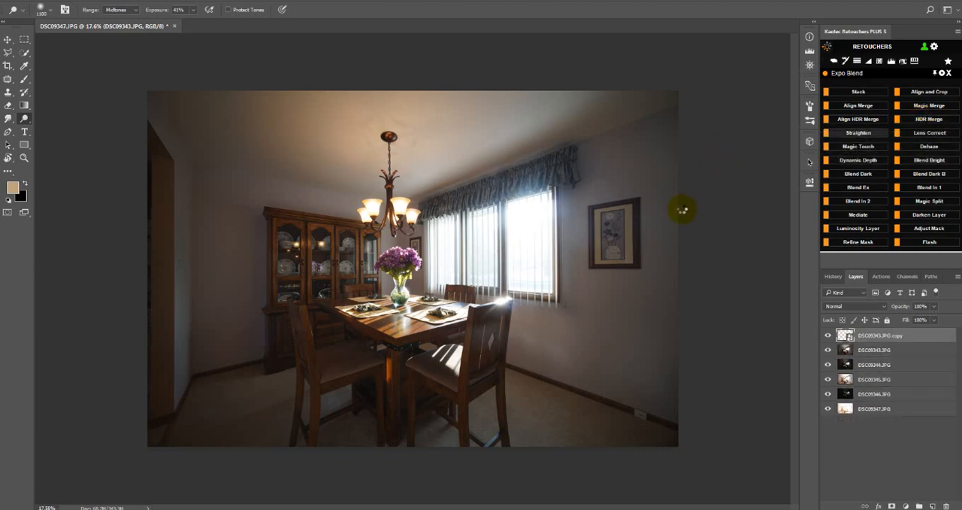
Apply Magic Touch so Dodge me, Shadows and Highlights layers top the new merge
{"action": "left_click", "coordinate": [929, 105]}
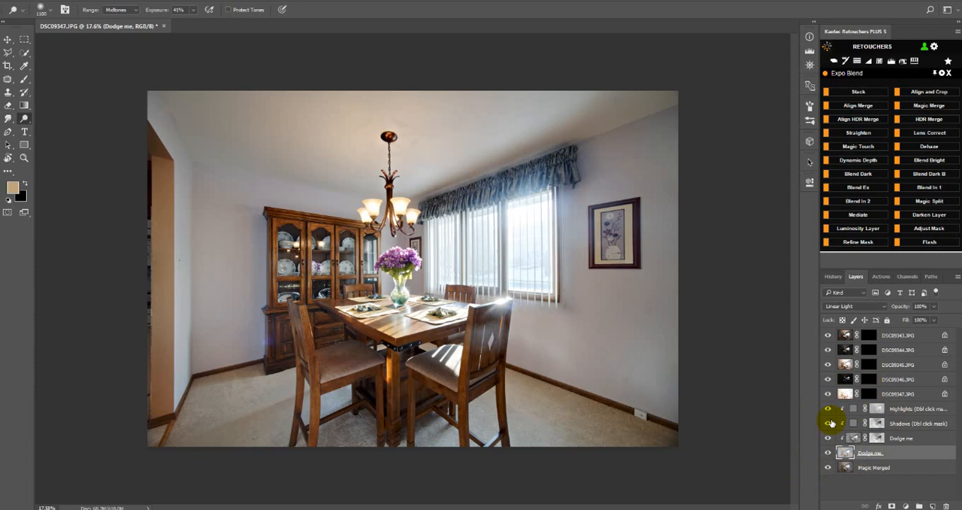
{"action": "mouse_move", "coordinate": [911, 463]}
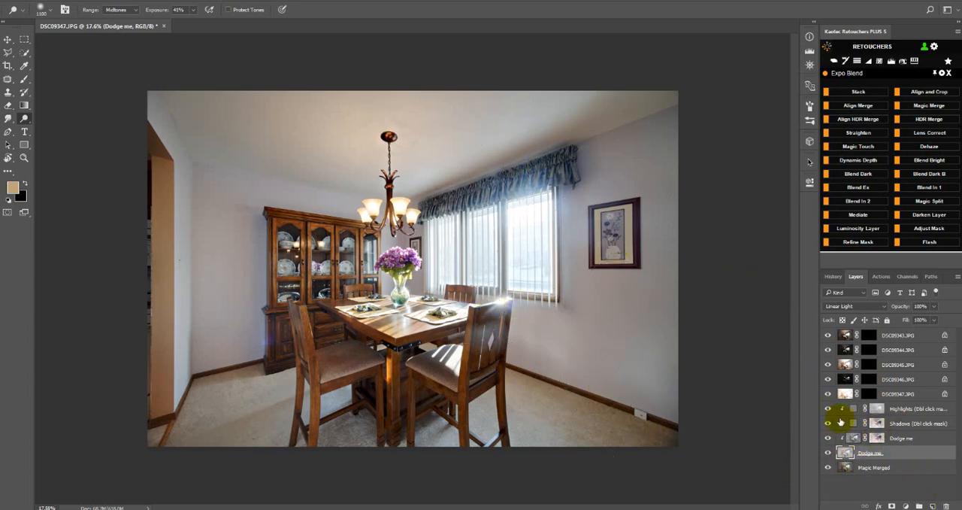
Soften the Shadows mask's Feather in Properties, then review the History list
{"action": "left_click", "coordinate": [902, 422]}
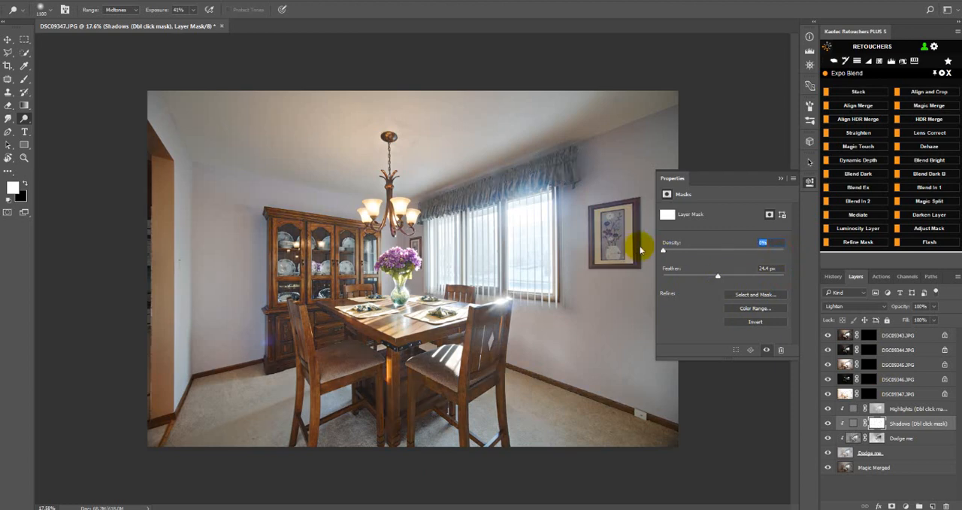
{"action": "left_click_drag", "start_coordinate": [663, 250], "coordinate": [737, 249]}
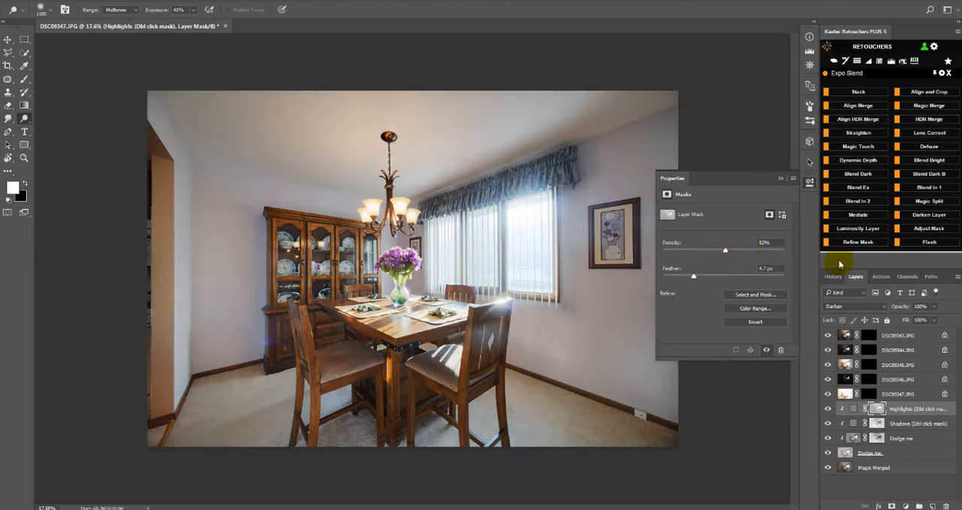
{"action": "left_click", "coordinate": [832, 276]}
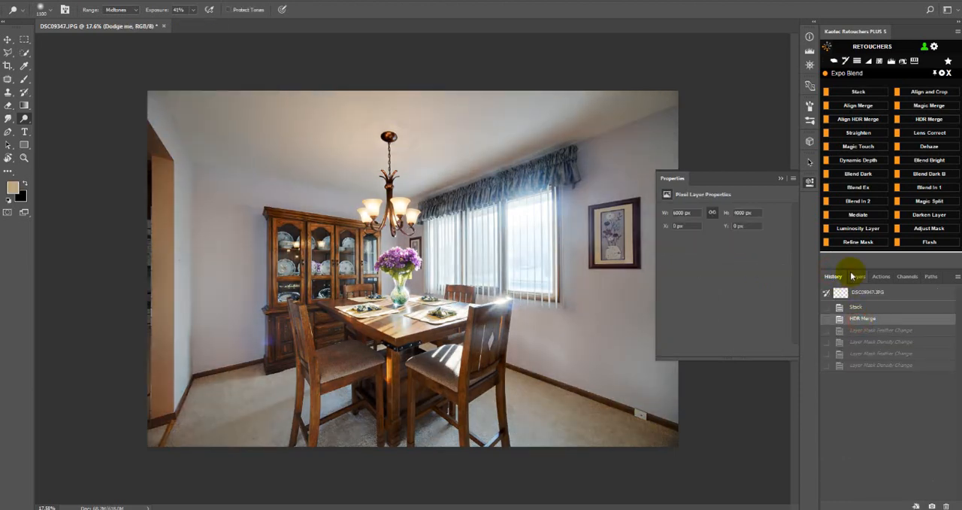
Return to the Layers panel and make the Dodge me layer active for painting
{"action": "left_click", "coordinate": [855, 277]}
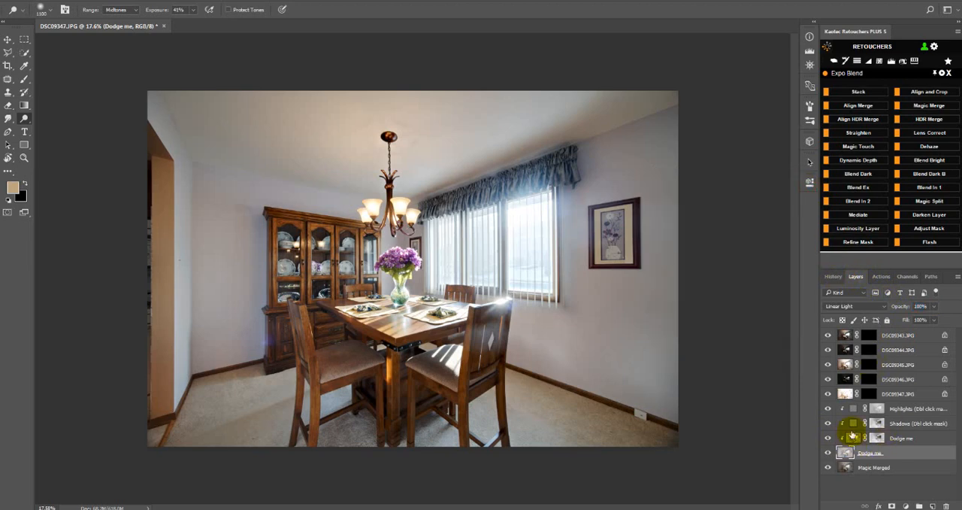
{"action": "left_click", "coordinate": [845, 451]}
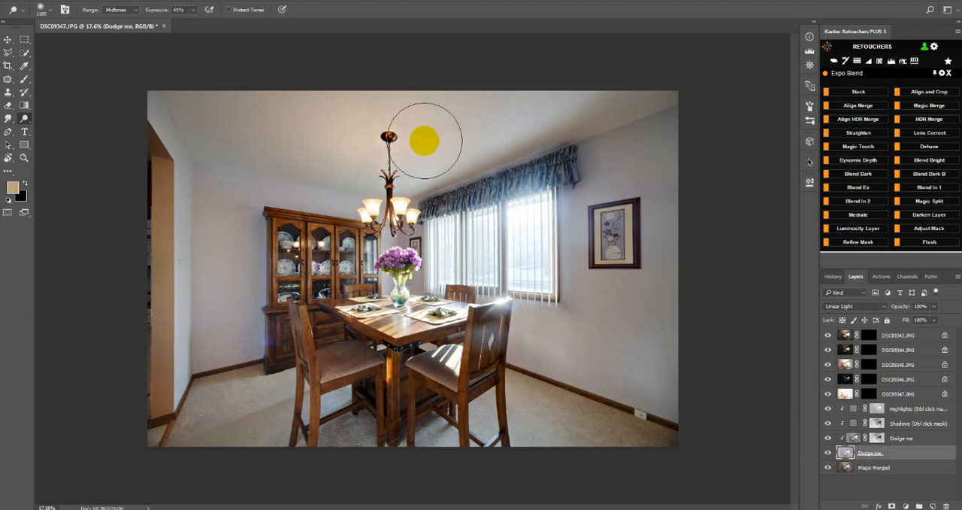
{"action": "mouse_move", "coordinate": [652, 123]}
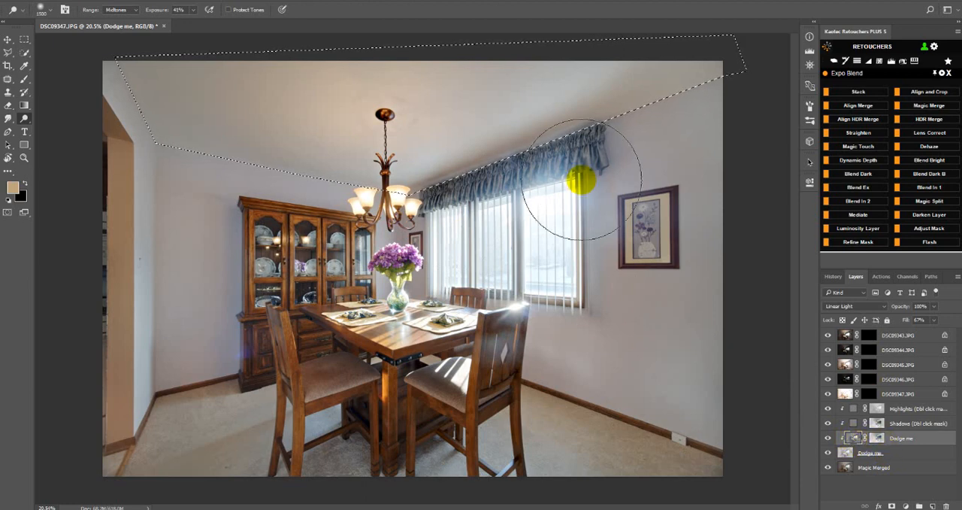
Dodge the ceiling near the curtain rod and beside the chandelier
{"action": "left_click_drag", "start_coordinate": [583, 178], "coordinate": [469, 177]}
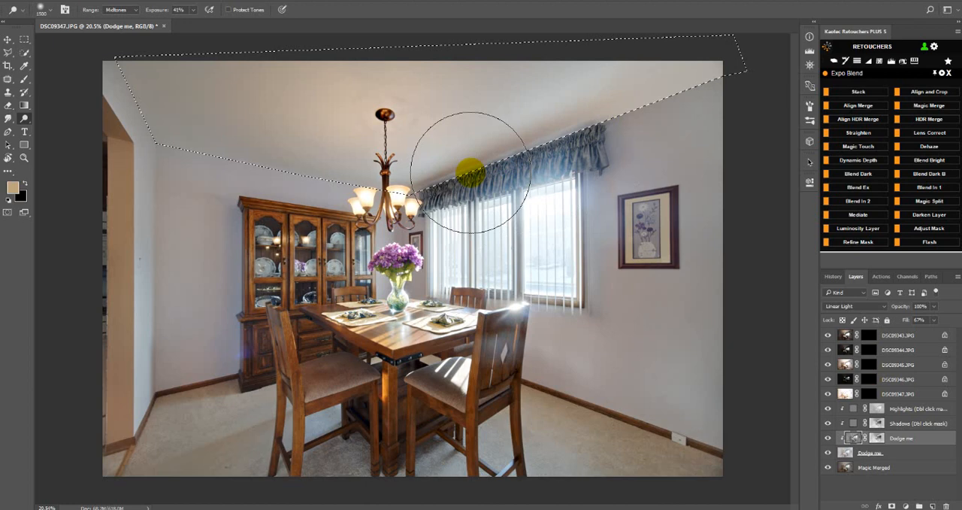
{"action": "left_click_drag", "start_coordinate": [469, 173], "coordinate": [278, 177]}
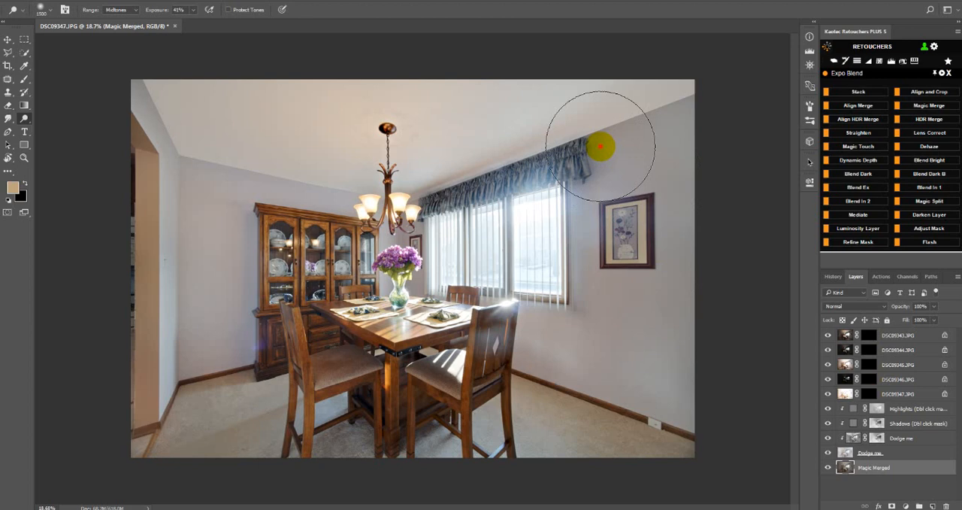
{"action": "mouse_move", "coordinate": [746, 428]}
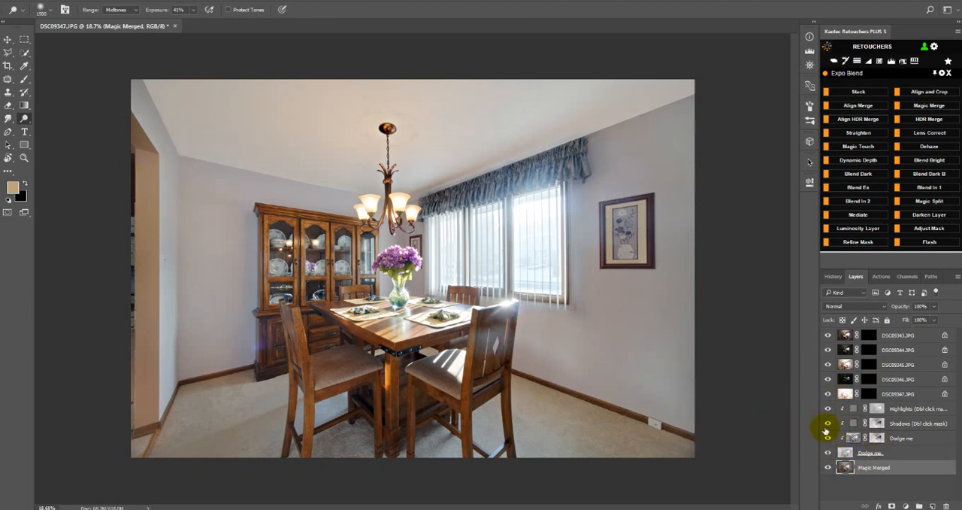
Flatten the image and apply Dehaze, generating fresh dodge, shadow and highlight layers
{"action": "left_click", "coordinate": [827, 451]}
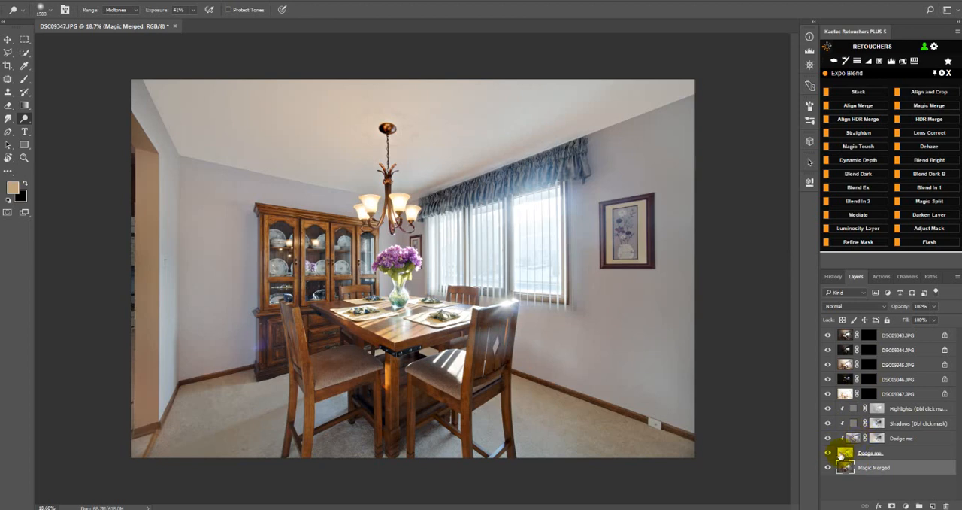
{"action": "mouse_move", "coordinate": [733, 432]}
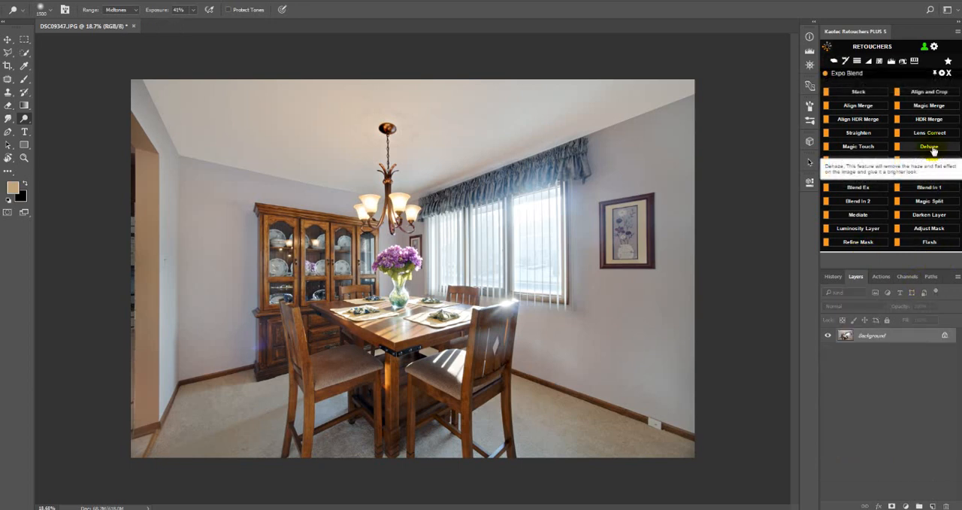
{"action": "left_click", "coordinate": [929, 146]}
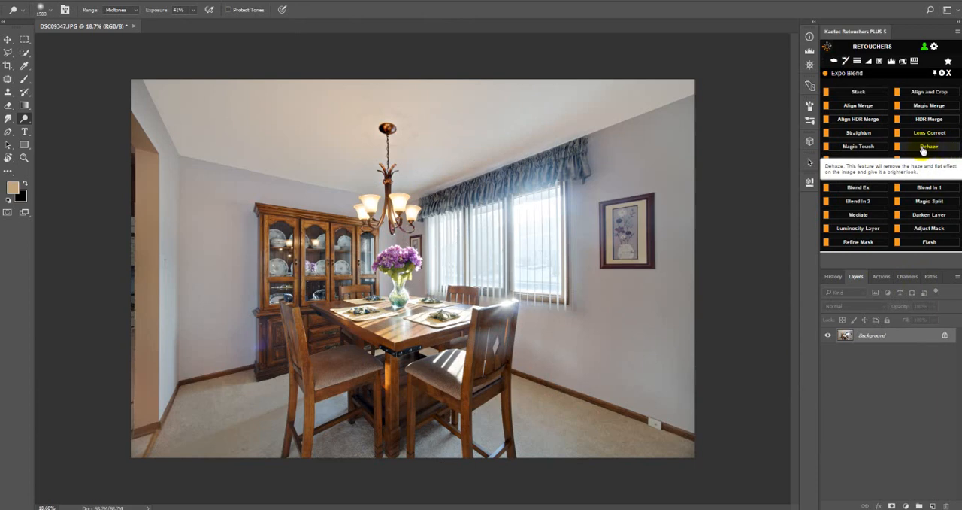
{"action": "left_click", "coordinate": [929, 146]}
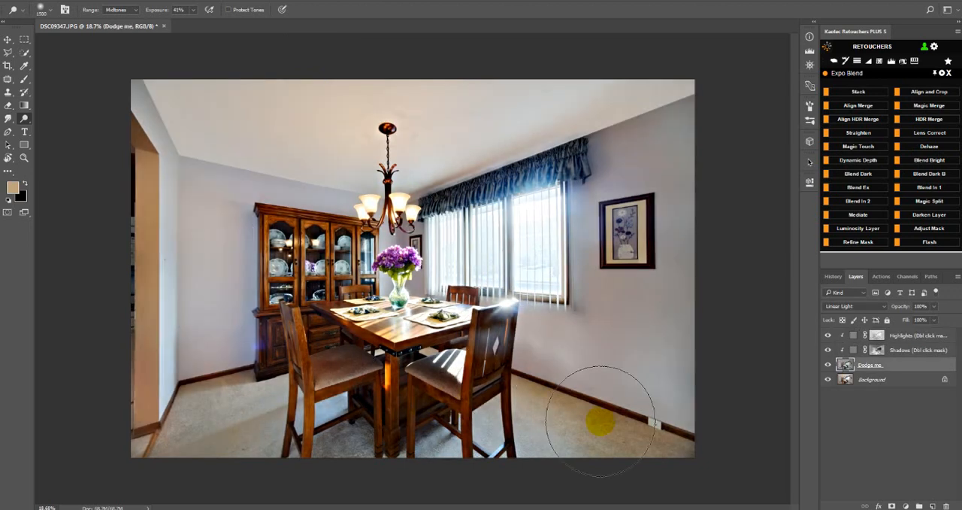
Tweak the Shadows mask Properties, then lower Dodge me opacity to about 42%
{"action": "left_click", "coordinate": [878, 349]}
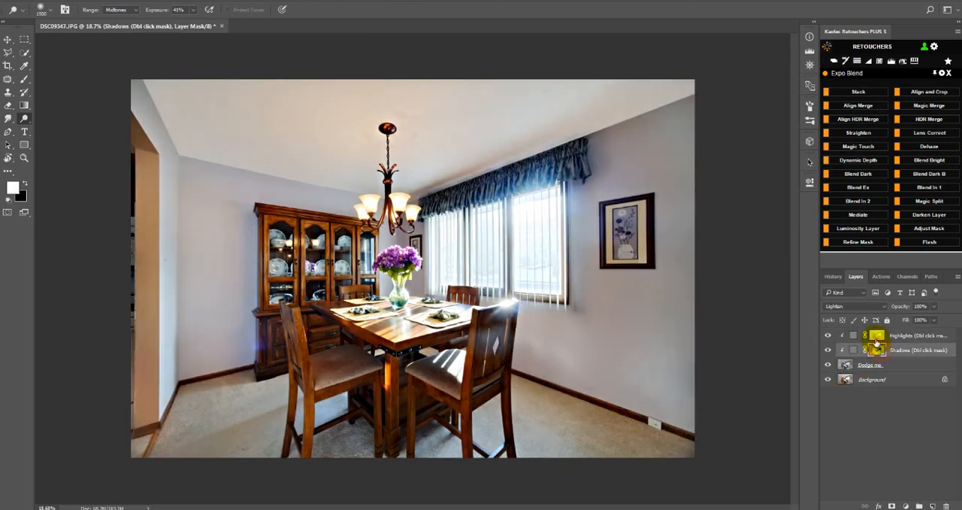
{"action": "left_click", "coordinate": [870, 363]}
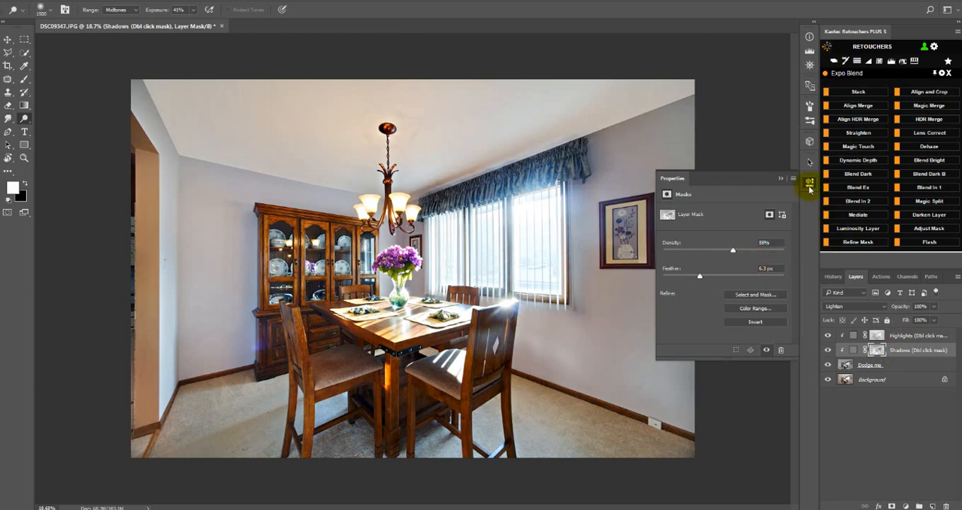
{"action": "left_click", "coordinate": [827, 364]}
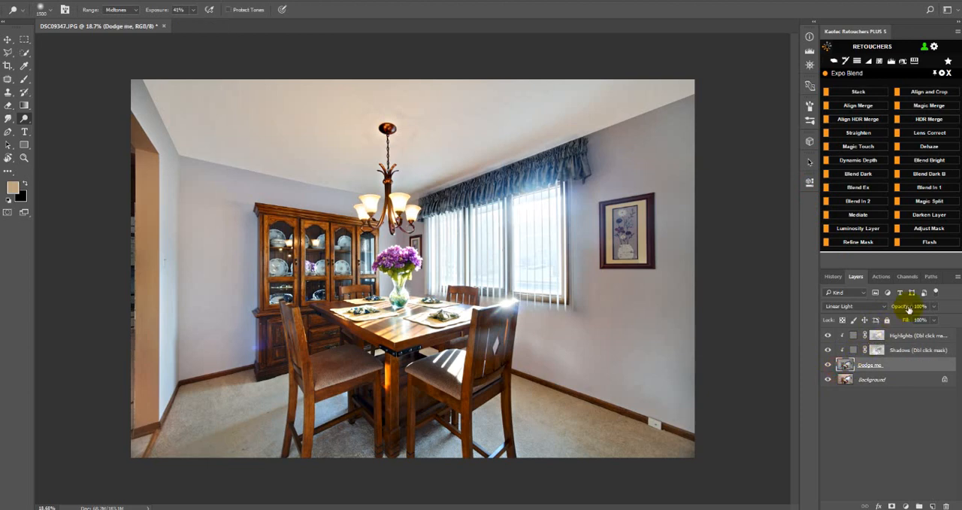
{"action": "left_click_drag", "start_coordinate": [909, 306], "coordinate": [890, 307]}
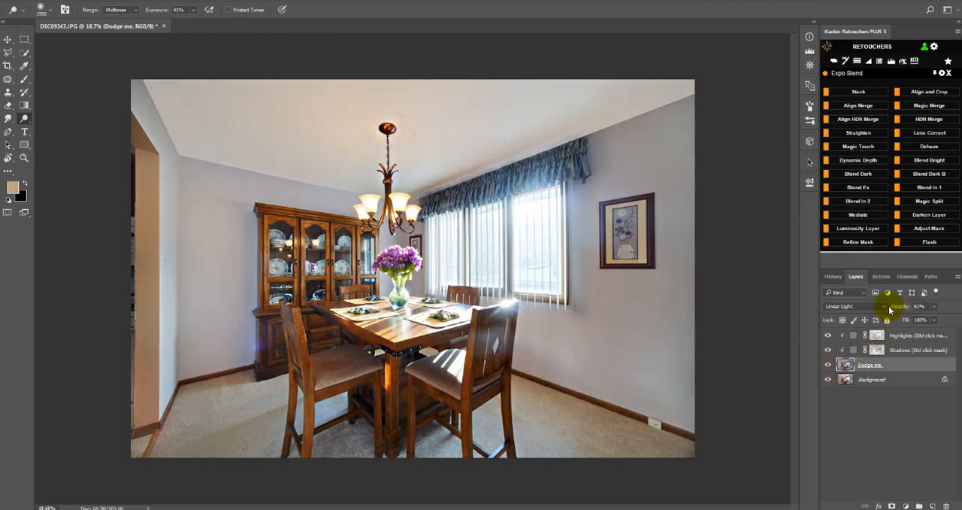